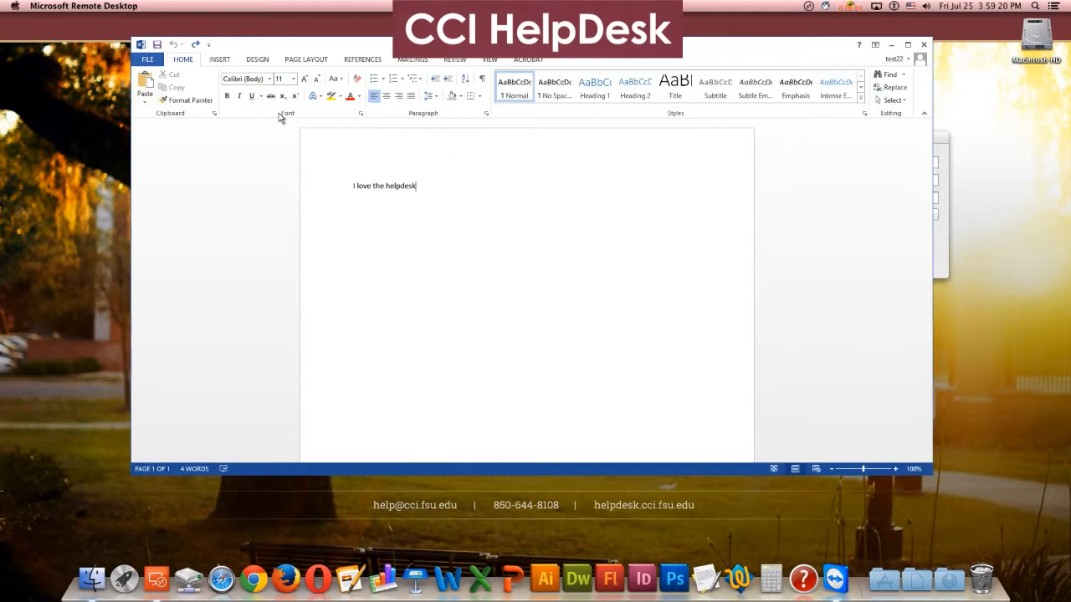
- Open the File backstage Info page for the 'I love the helpdesk' document
click(147, 58)
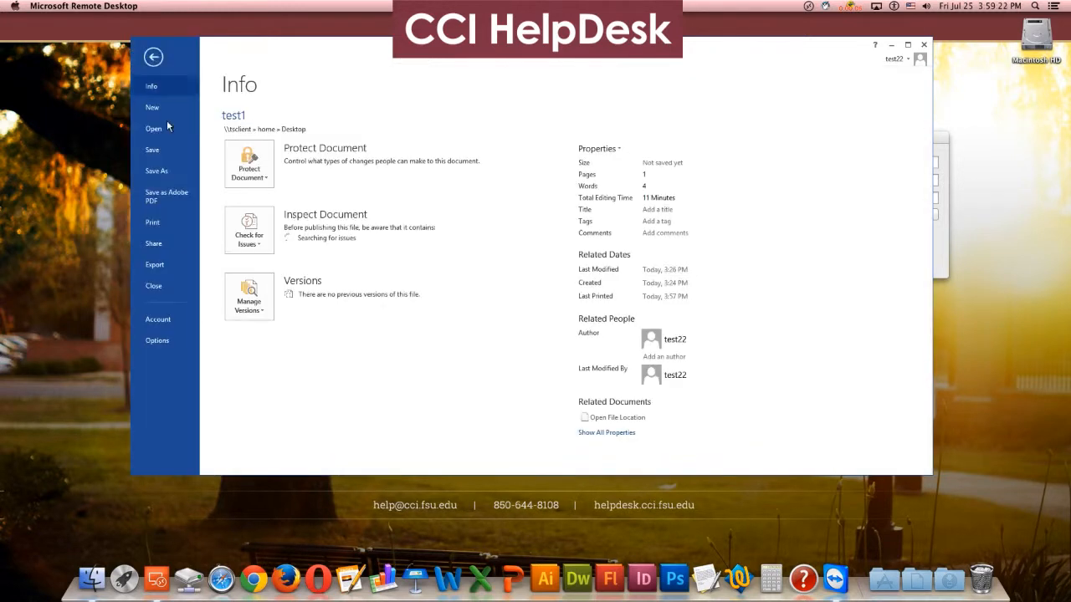
- Print to FSU myPrint B&W and enter FSUID 'test22' in the Pharos prompt
click(152, 222)
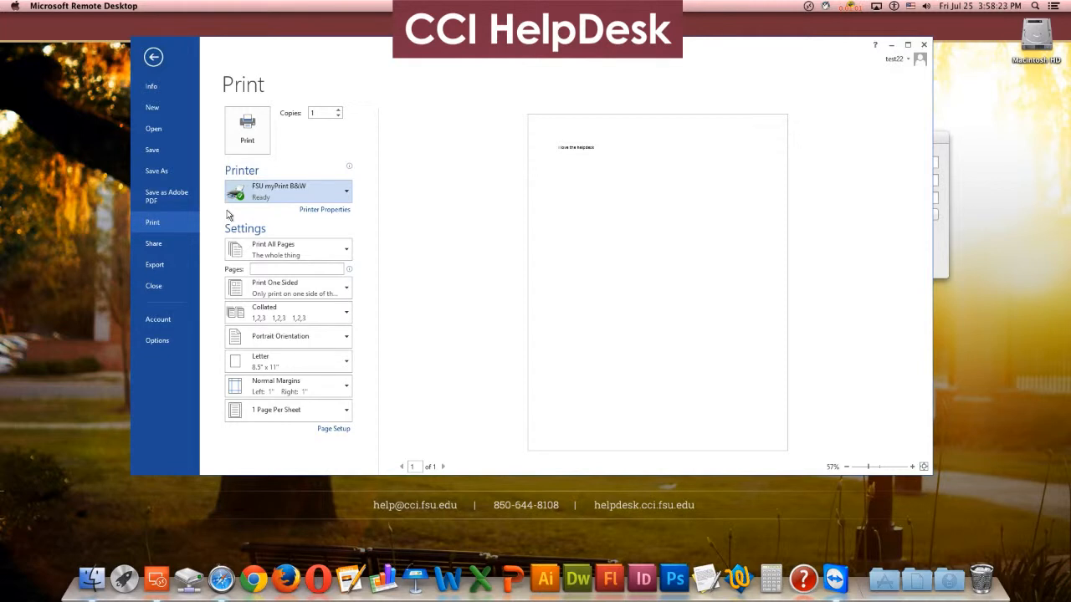
mouse_move(287, 191)
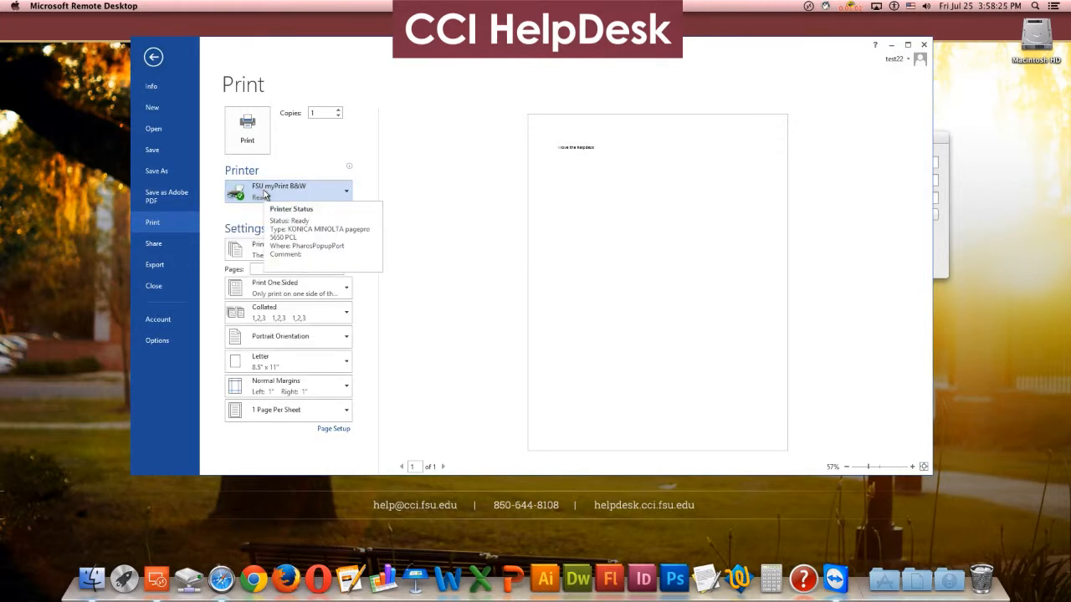
click(287, 191)
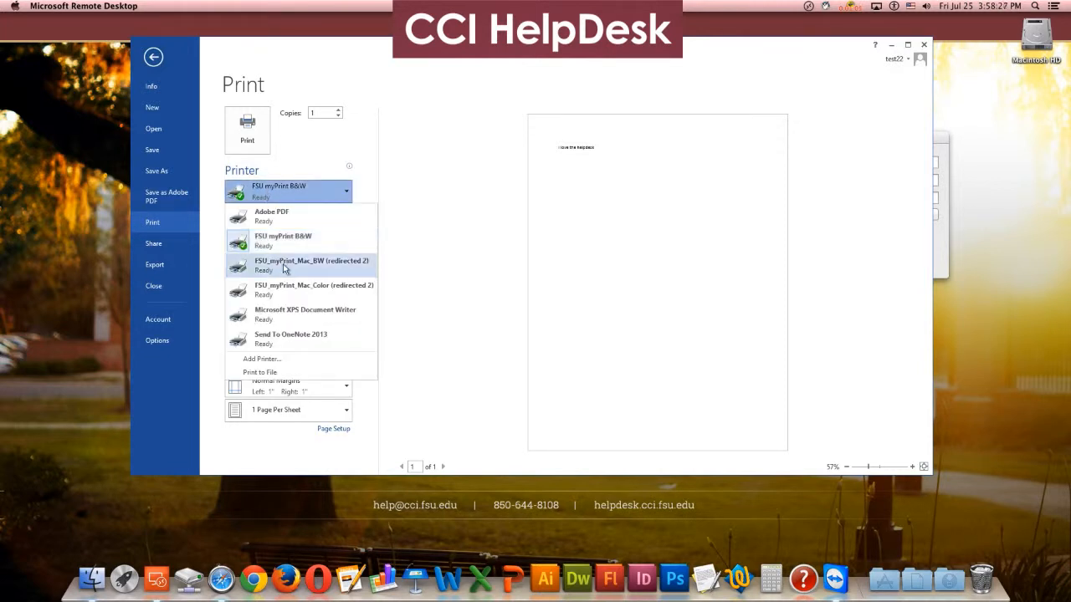
mouse_move(282, 289)
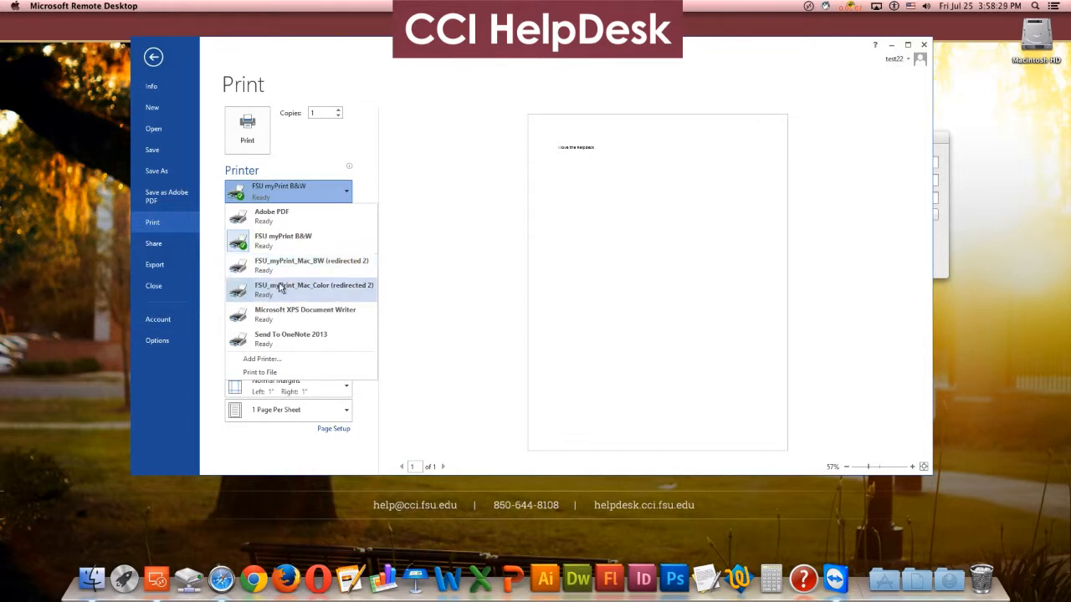
mouse_move(282, 241)
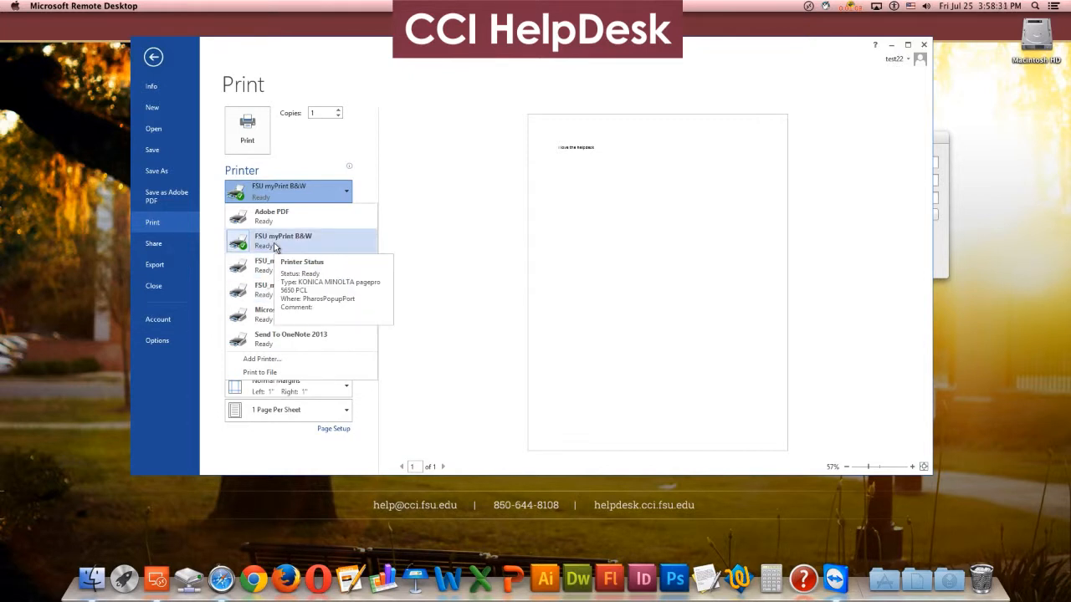
click(282, 240)
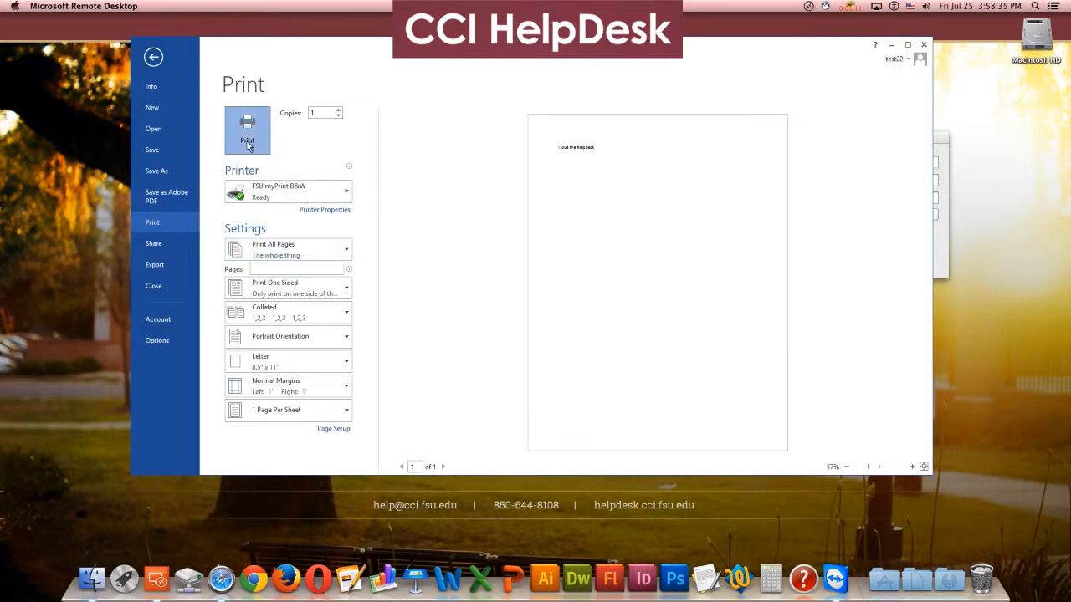
click(246, 130)
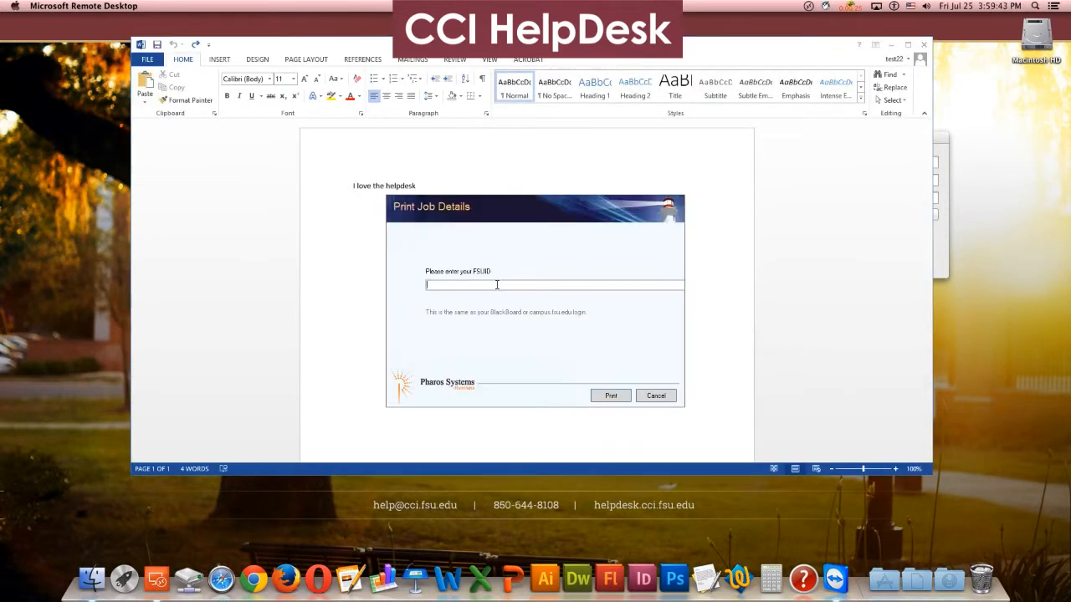
text(test22)
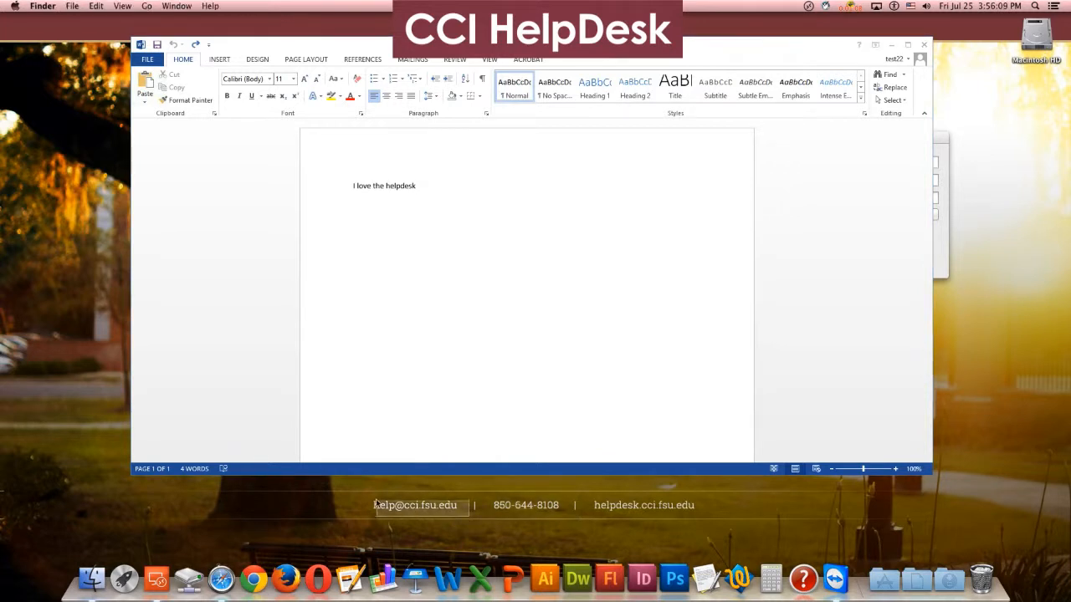
mouse_move(364, 497)
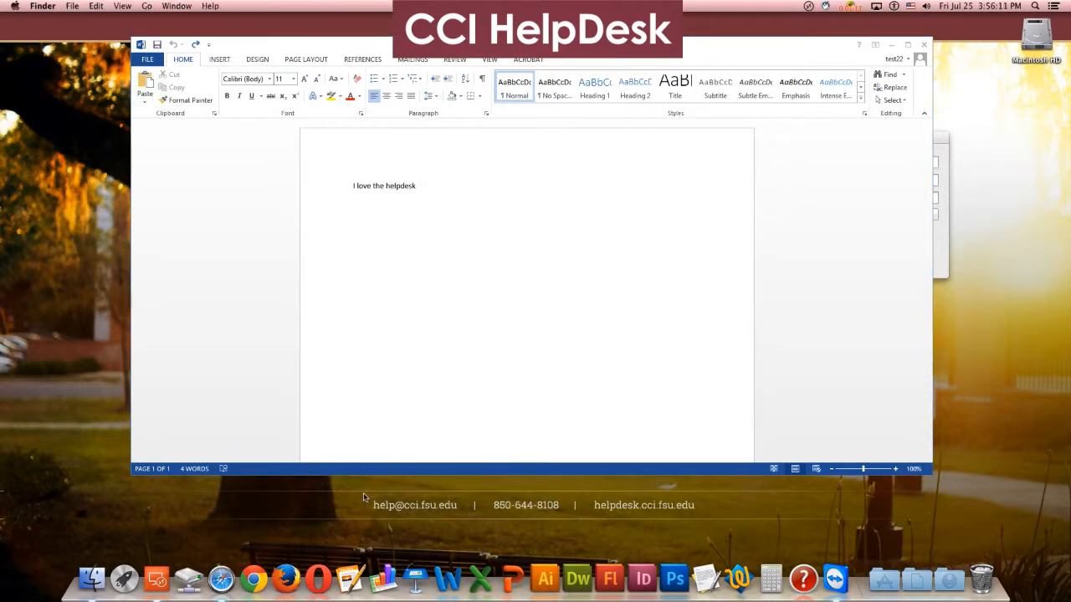